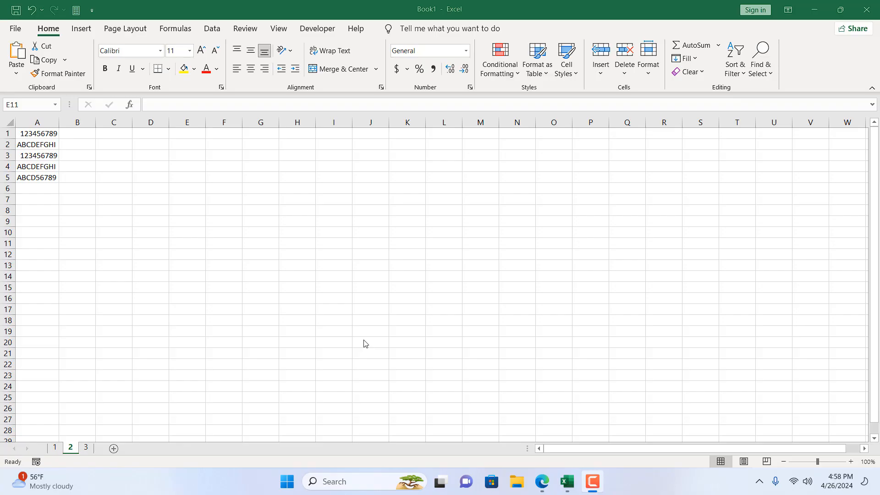
pyautogui.moveTo(44, 123)
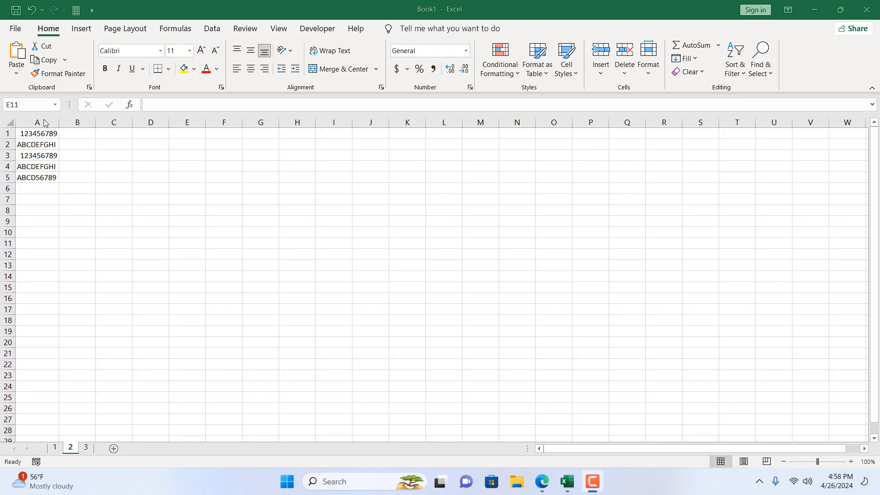
# Step: Begin =LEFT(A1, in cell B1, using A1 as the text source
pyautogui.click(36, 123)
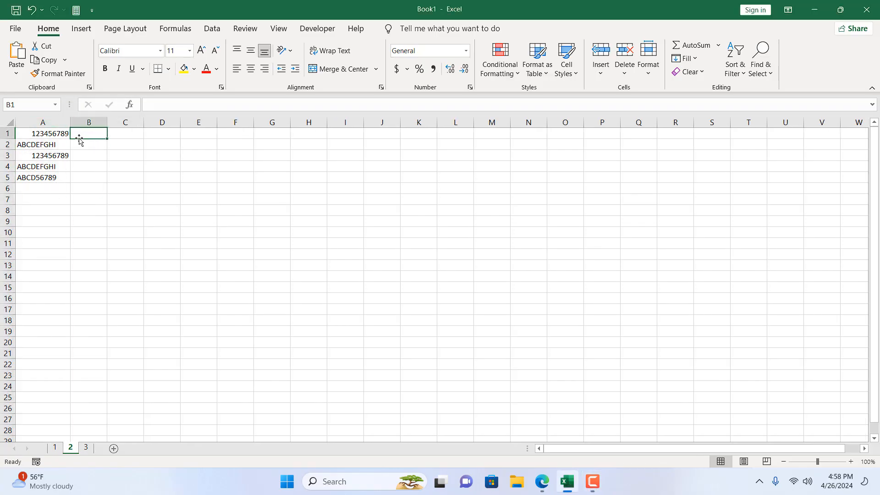
pyautogui.moveTo(62, 170)
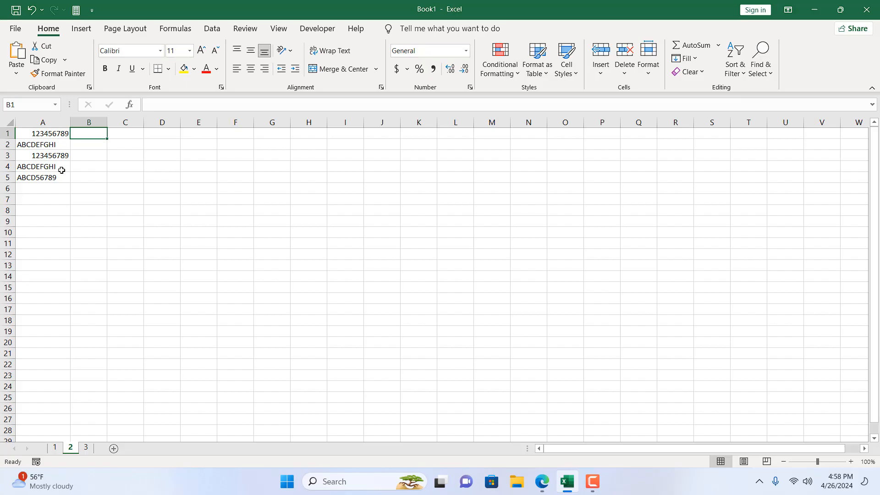
pyautogui.click(42, 134)
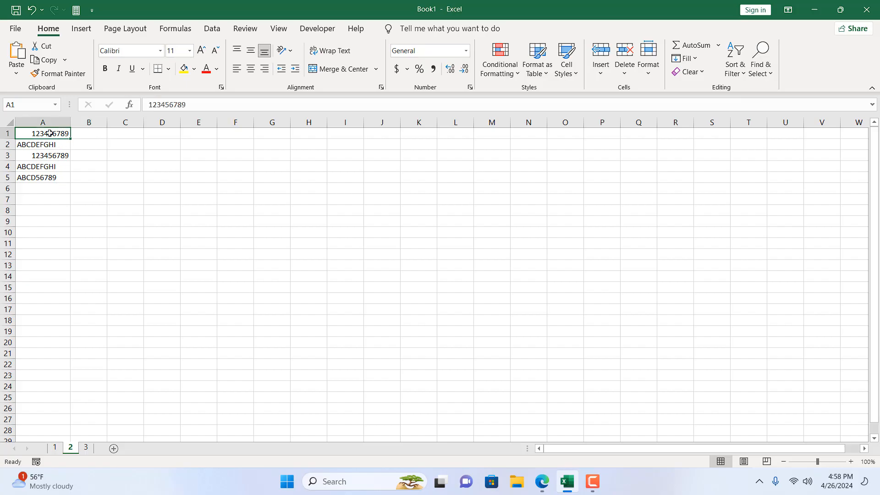
pyautogui.click(88, 134)
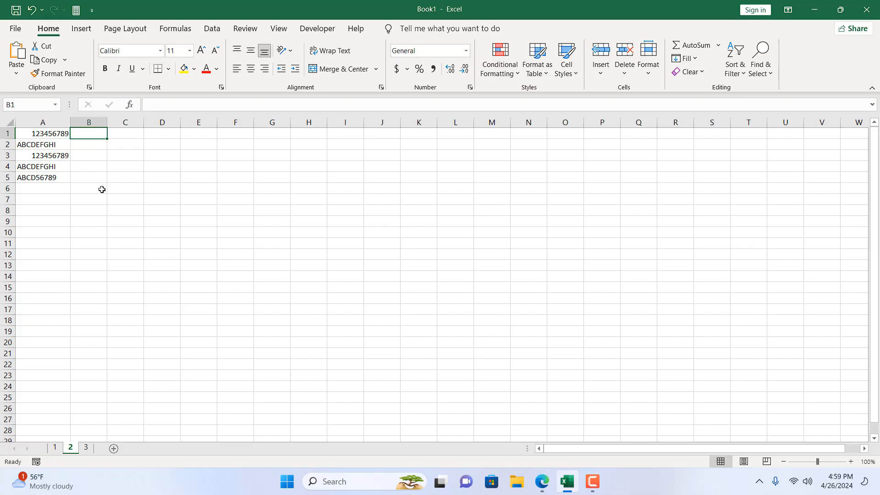
pyautogui.moveTo(93, 170)
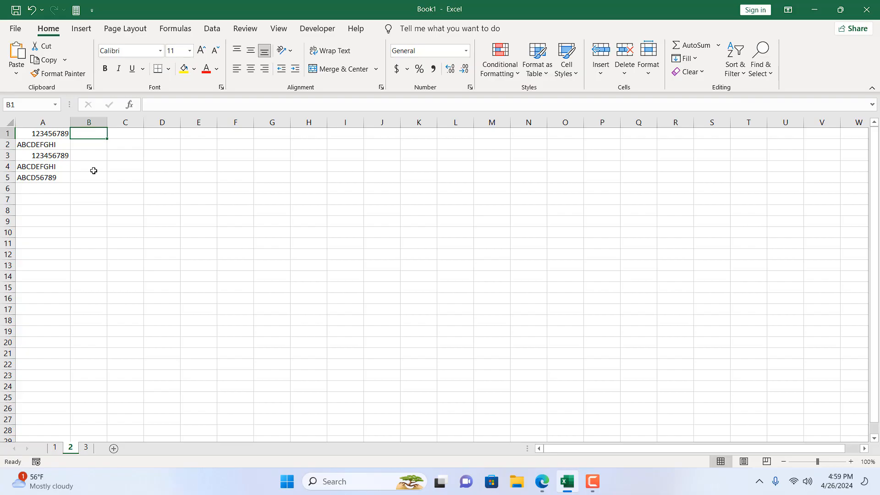
pyautogui.write('=')
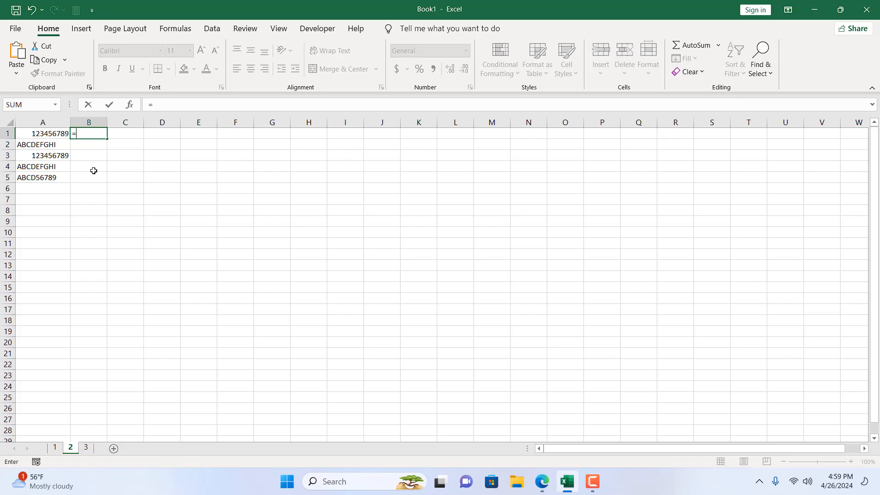
pyautogui.write('left')
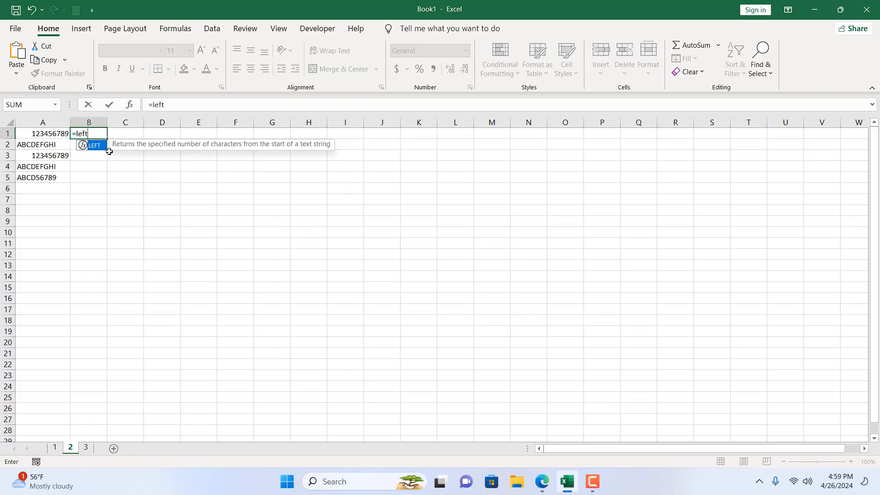
pyautogui.moveTo(218, 149)
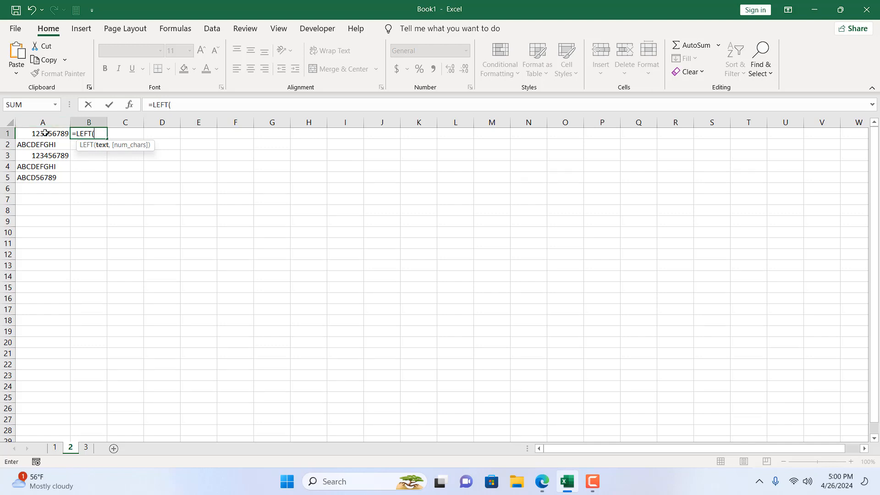
pyautogui.click(42, 134)
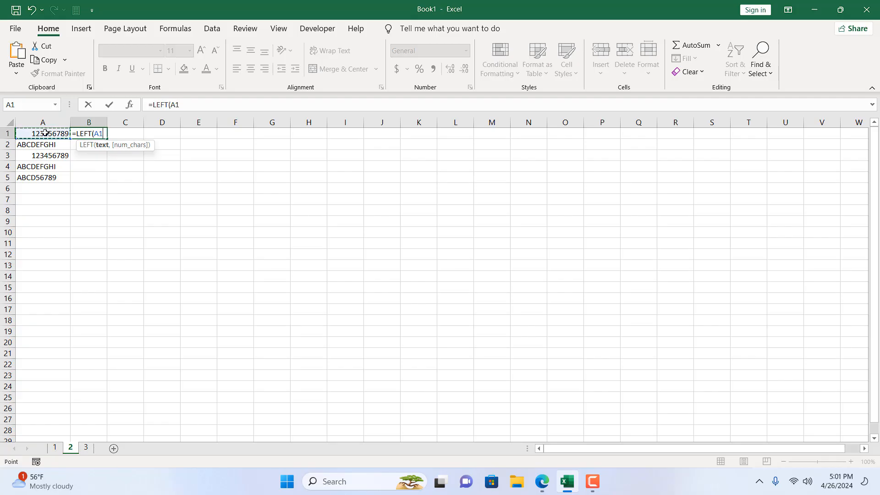
pyautogui.write(',')
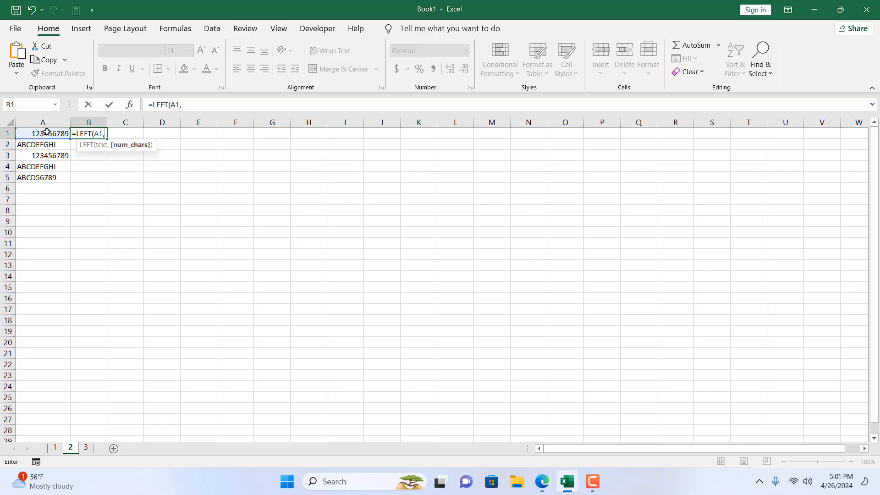
pyautogui.moveTo(49, 134)
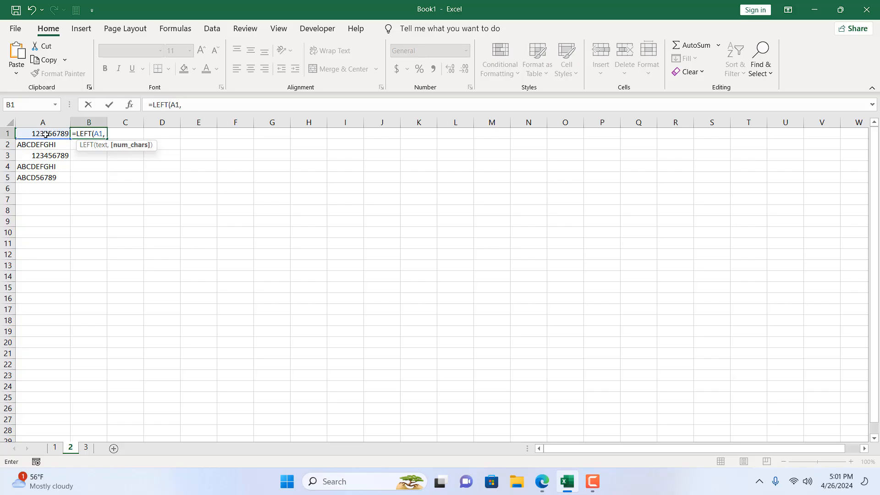
pyautogui.moveTo(293, 385)
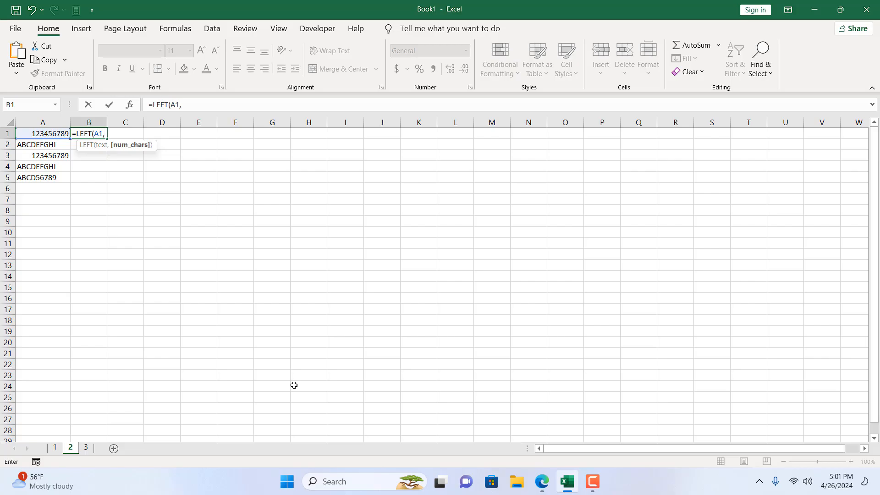
# Step: Add LEN(A1) as the character-count argument of the LEFT formula
pyautogui.write('len')
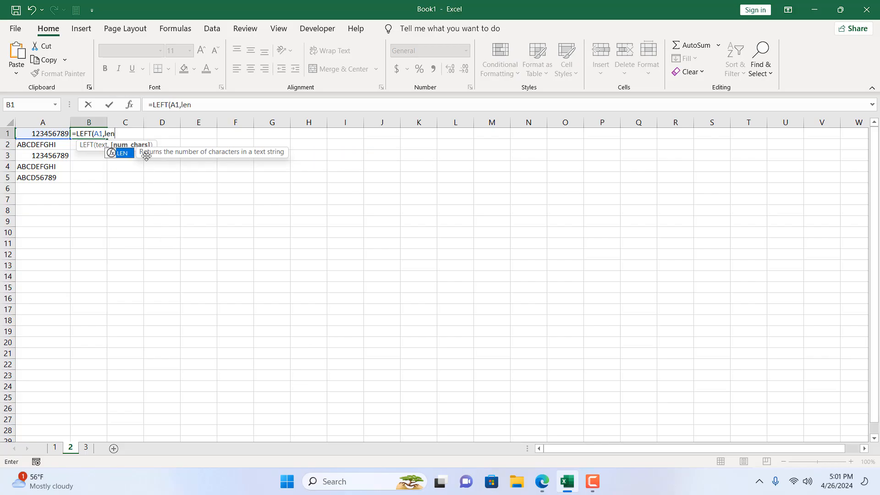
pyautogui.moveTo(247, 158)
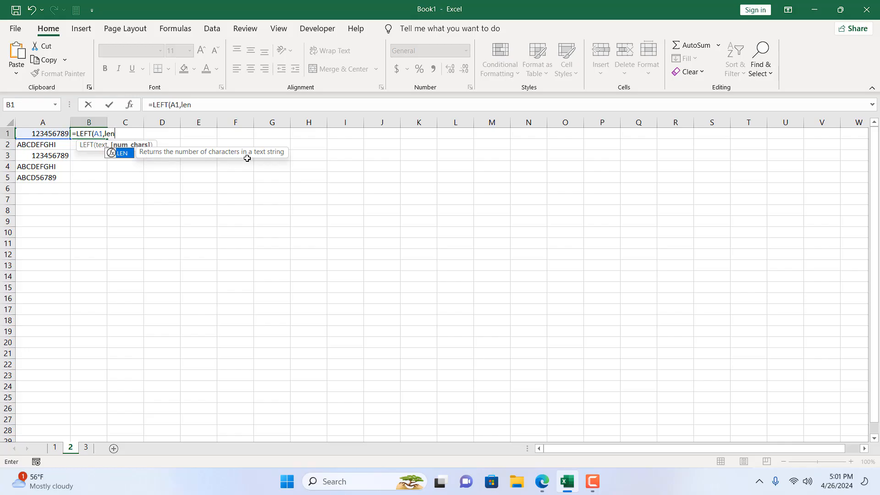
pyautogui.moveTo(127, 154)
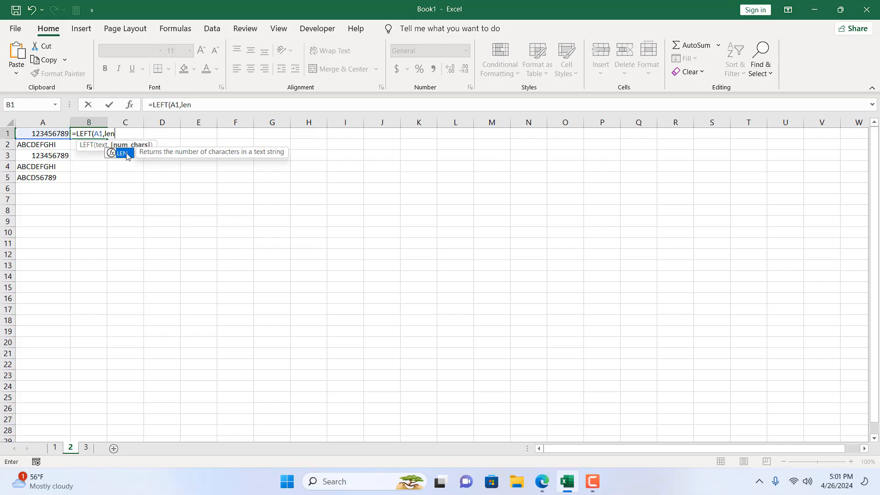
pyautogui.write('LEN(A1')
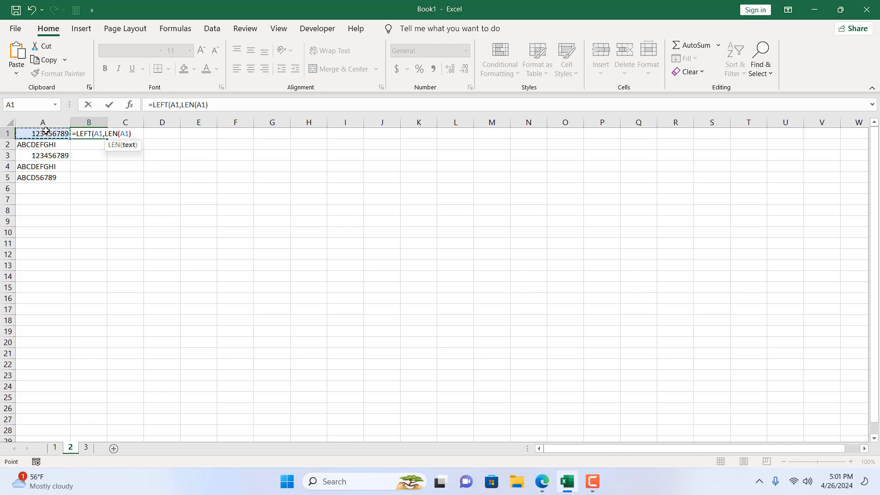
pyautogui.write(')')
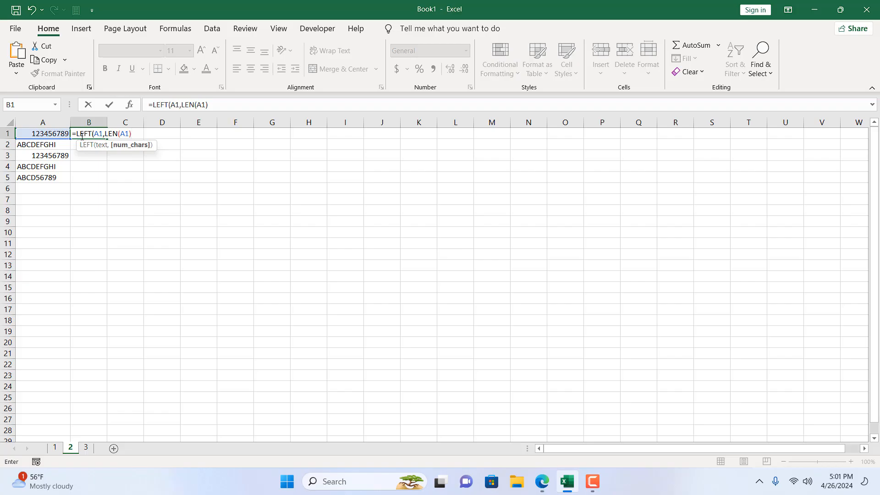
pyautogui.moveTo(44, 136)
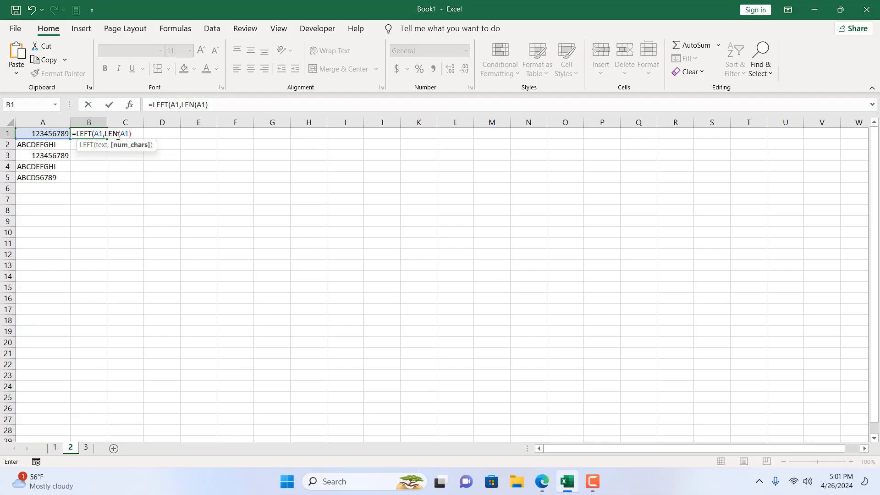
pyautogui.write(')')
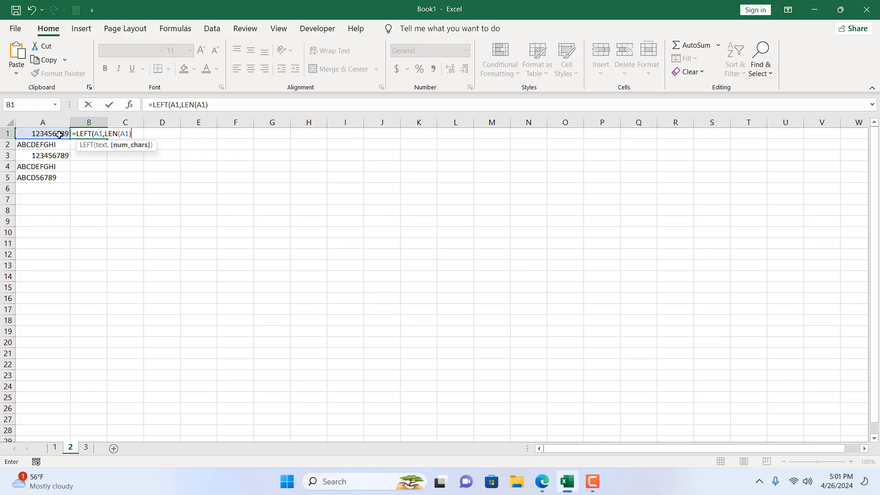
# Step: Finish as =LEFT(A1,LEN(A1)-3) and fill it down B1:B5 (123456, ABCDEF, 123456, ABCDEF, ABCD56)
pyautogui.write('-3')
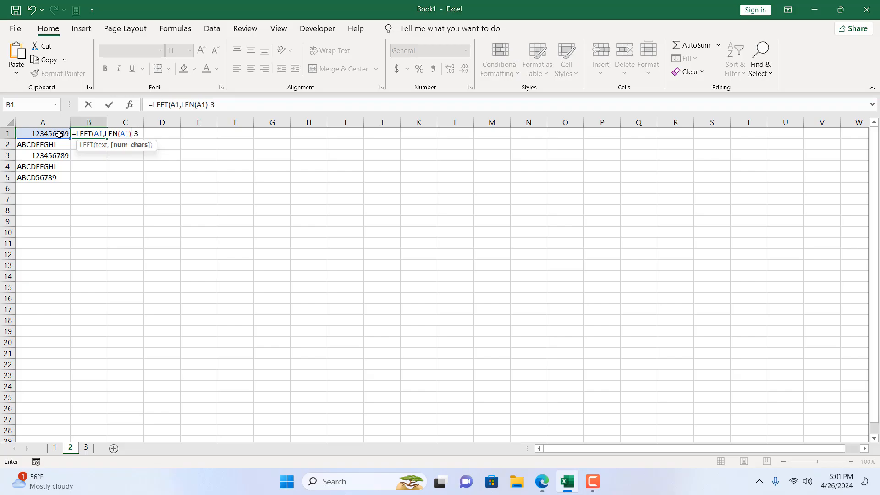
pyautogui.write(')')
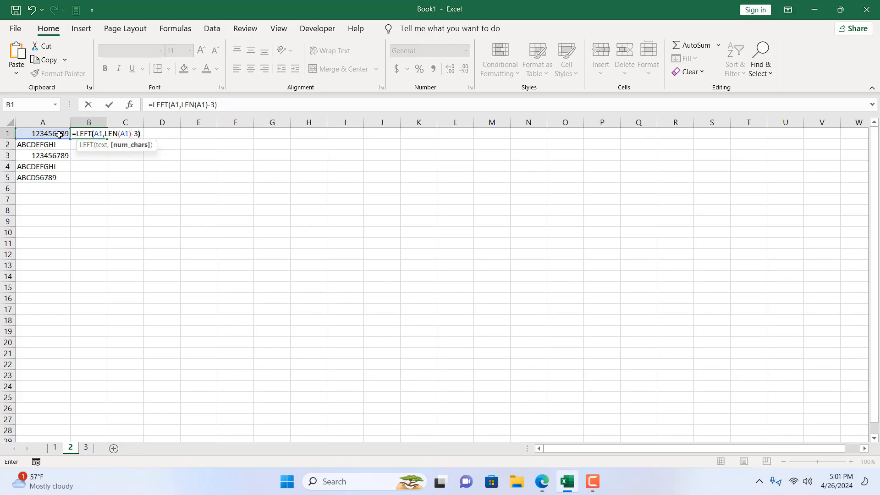
pyautogui.press('Enter')
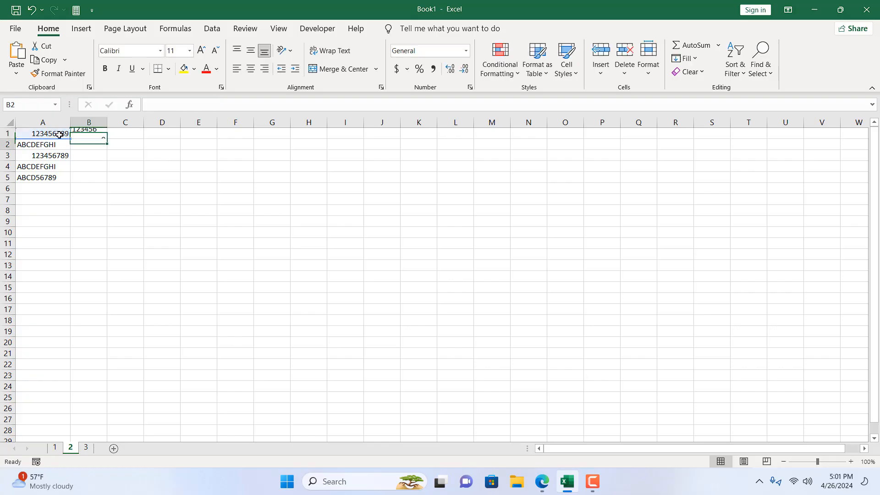
pyautogui.press('Enter')
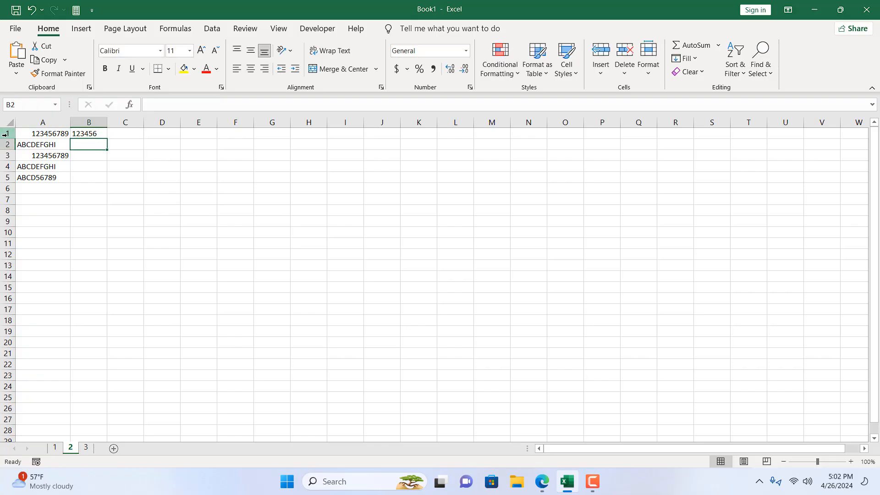
pyautogui.moveTo(63, 138)
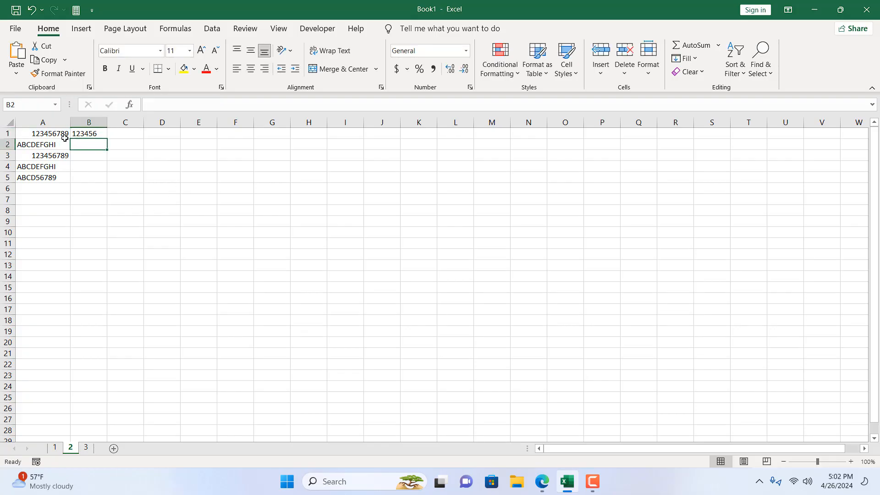
pyautogui.moveTo(107, 134)
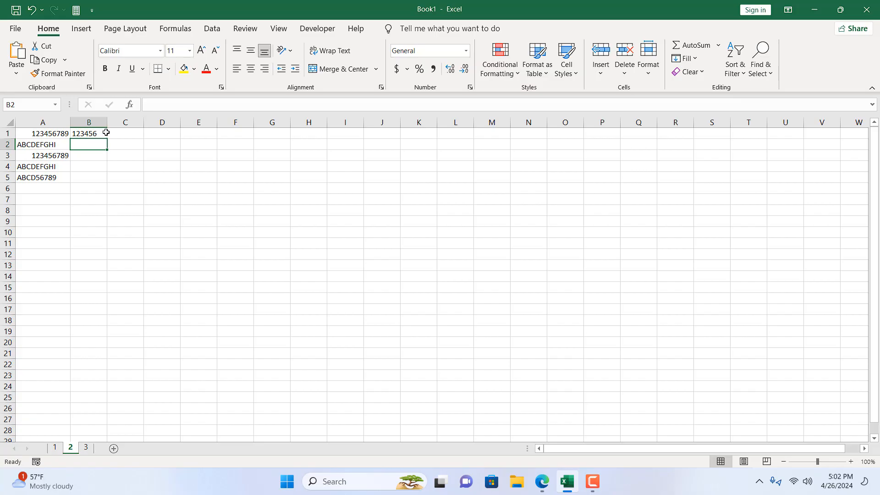
pyautogui.click(88, 133)
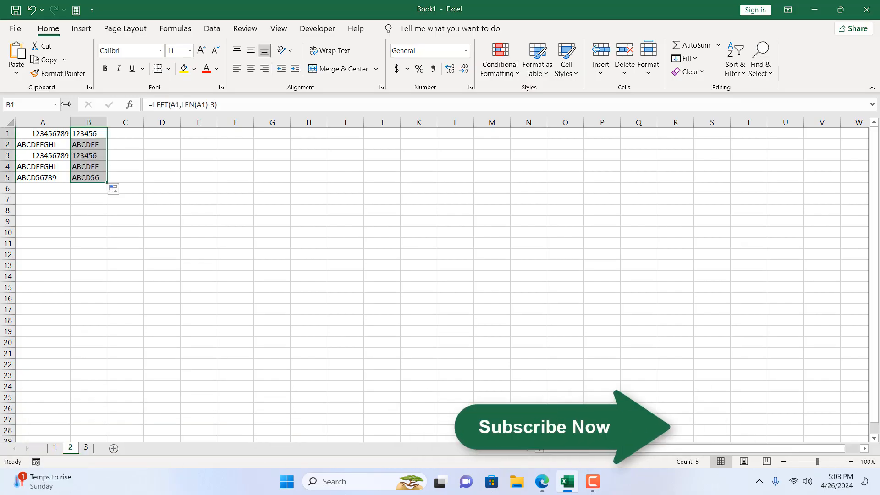
pyautogui.click(42, 145)
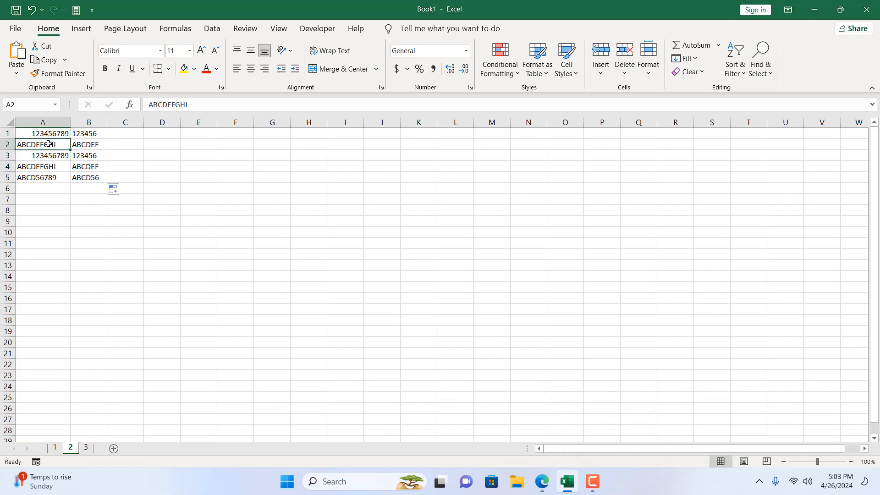
pyautogui.click(36, 178)
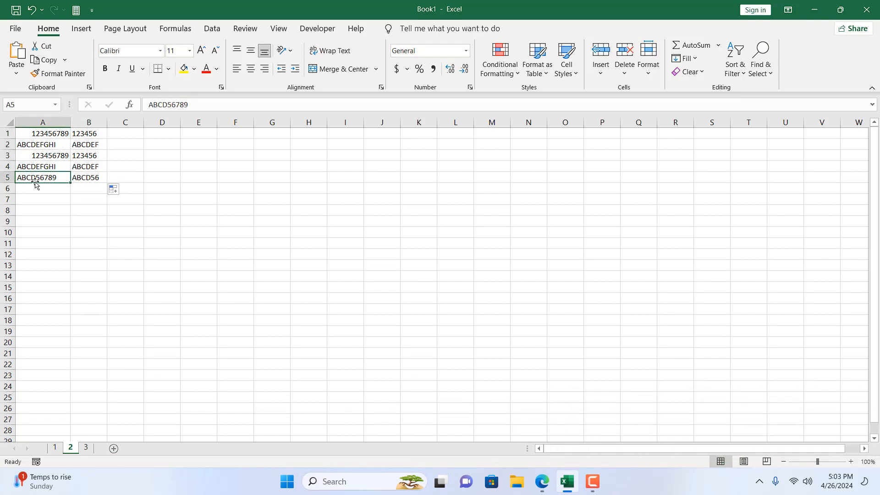
pyautogui.moveTo(207, 250)
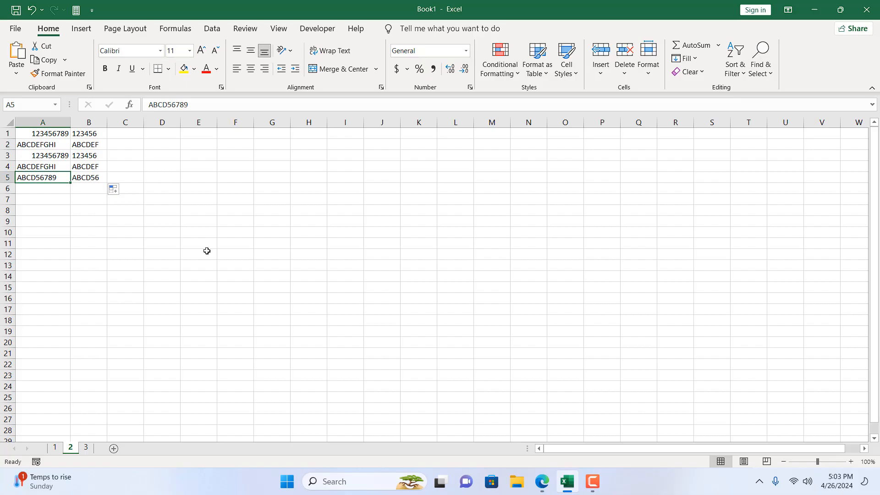
pyautogui.moveTo(207, 248)
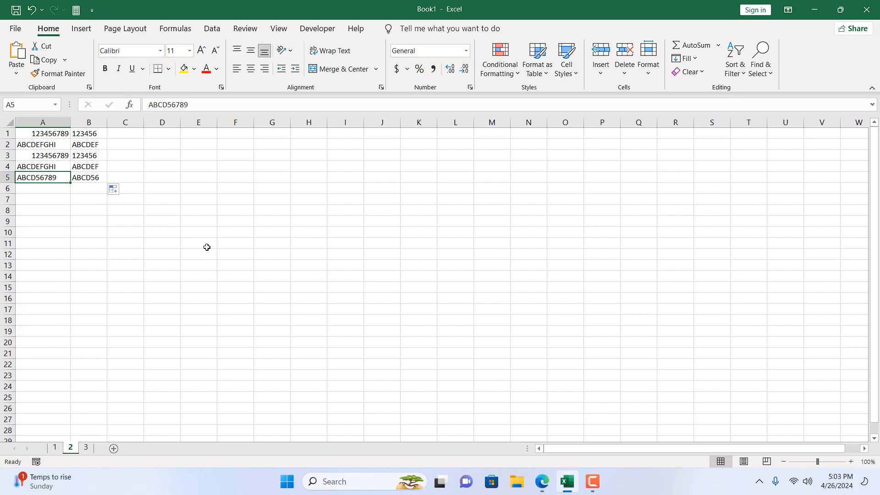